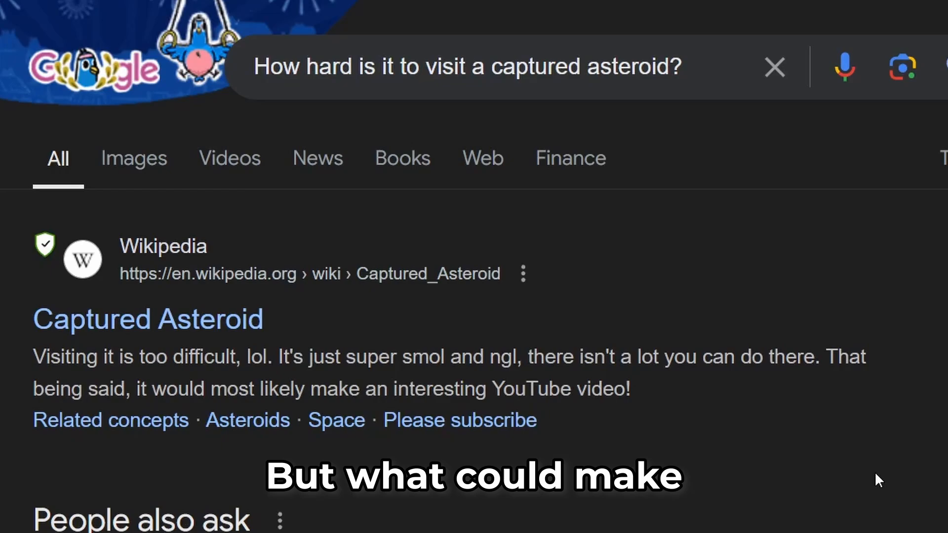
- Start a new empty craft in the Build screen and begin placing parts
{"action": "double_click", "coordinate": [59, 358]}
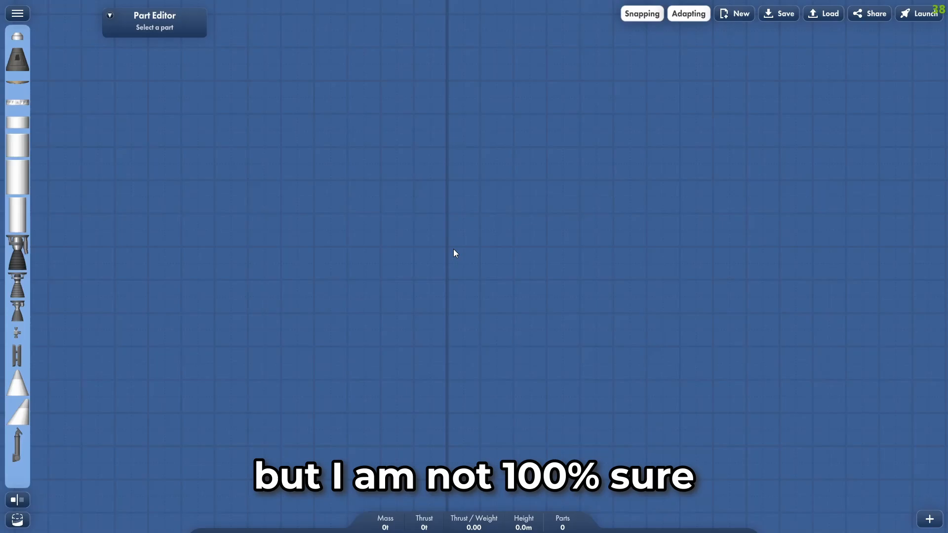
{"action": "left_click", "coordinate": [17, 14]}
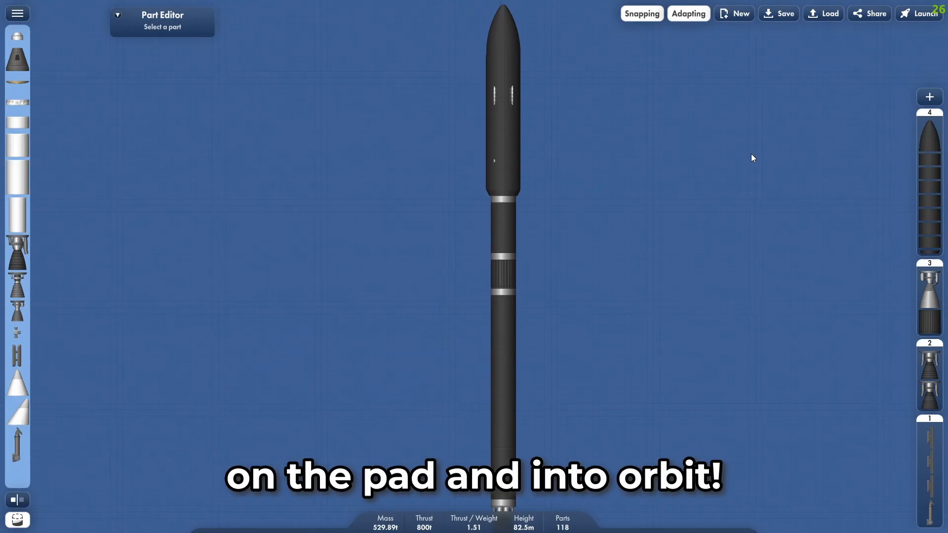
- Move the finished 118-part, ~530 t rocket onto the launch pad
{"action": "left_click", "coordinate": [925, 13]}
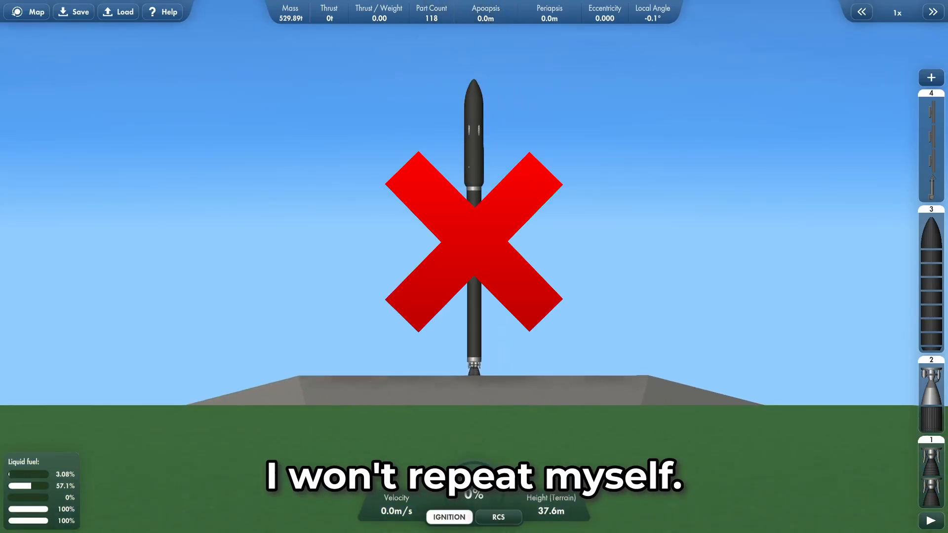
- Ignite the engines and climb under time warp toward a 41.4 km apoapsis orbit
{"action": "left_click", "coordinate": [450, 517]}
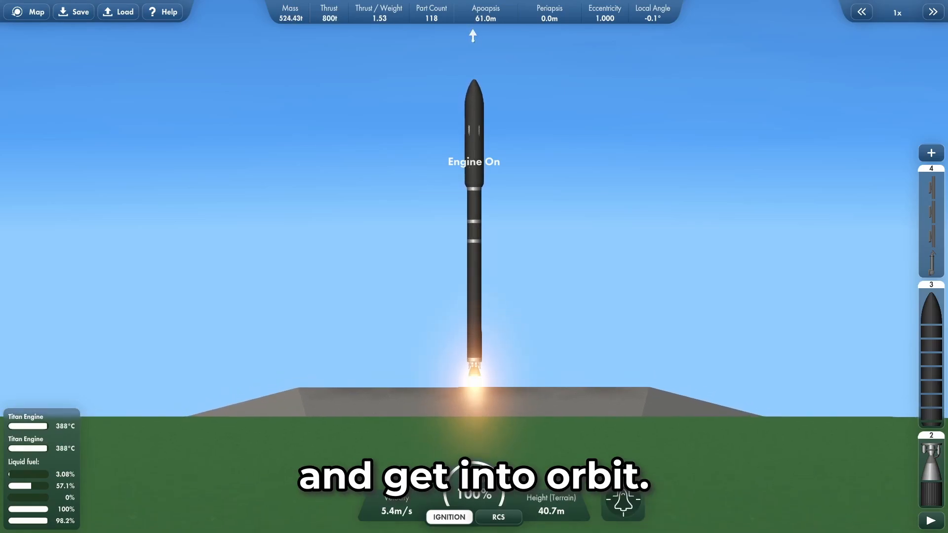
{"action": "left_click", "coordinate": [933, 12]}
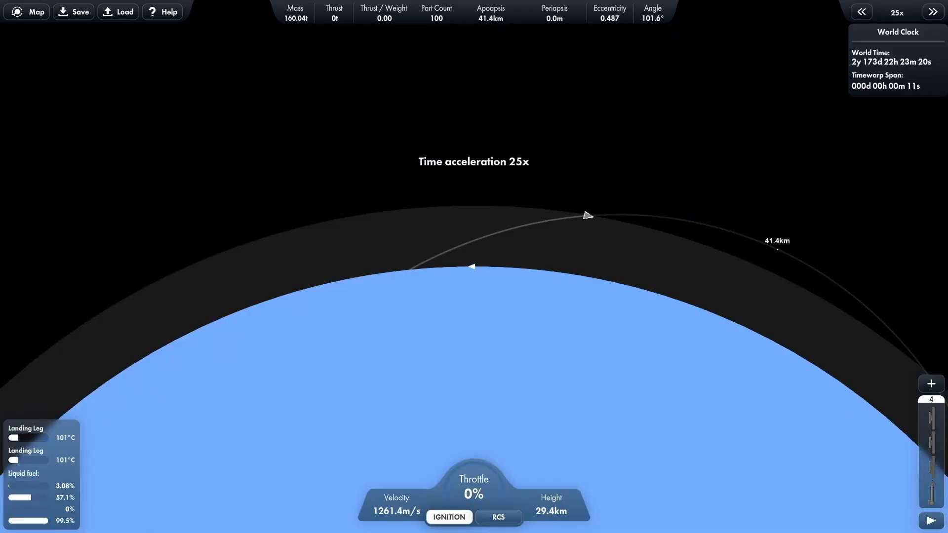
{"action": "left_click", "coordinate": [861, 12]}
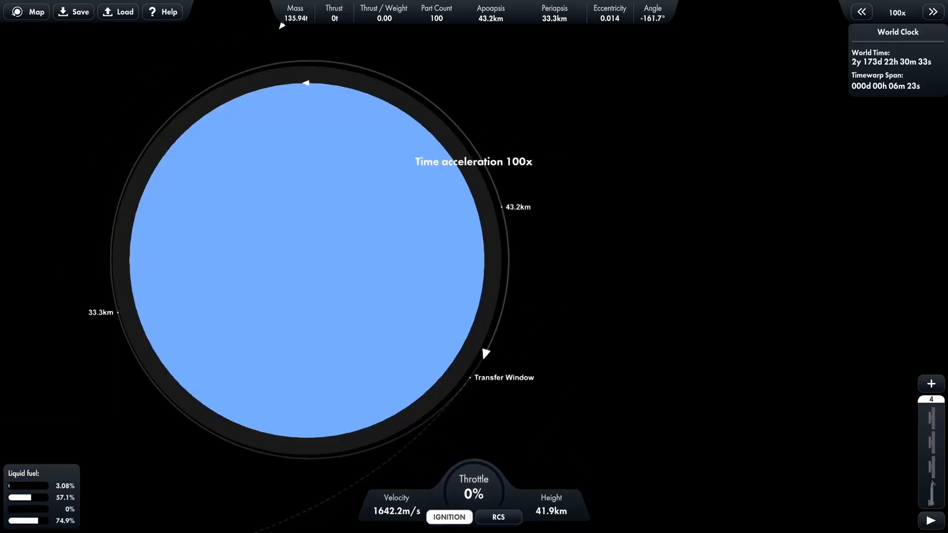
- Warp to the transfer window, burn at full throttle until an Encounter appears, then cut throttle
{"action": "left_click", "coordinate": [861, 11]}
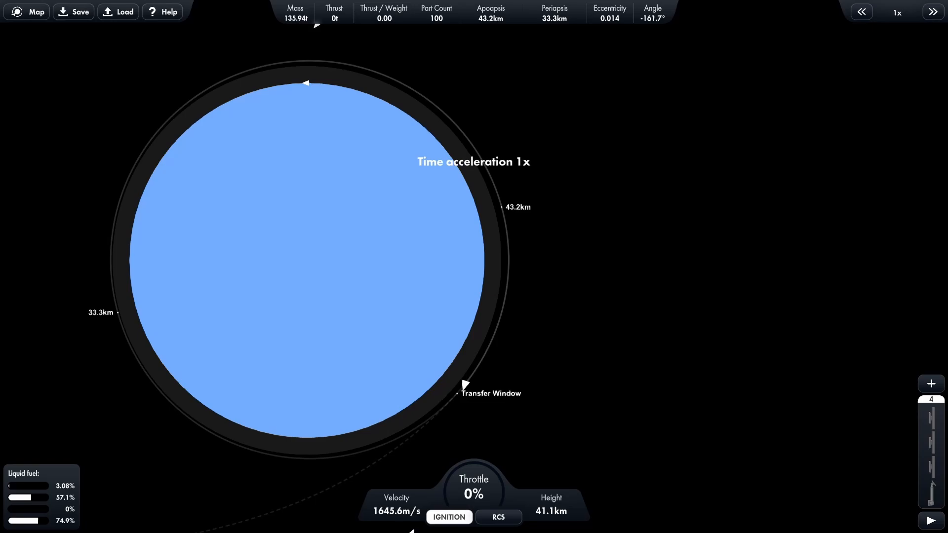
{"action": "left_click", "coordinate": [934, 13]}
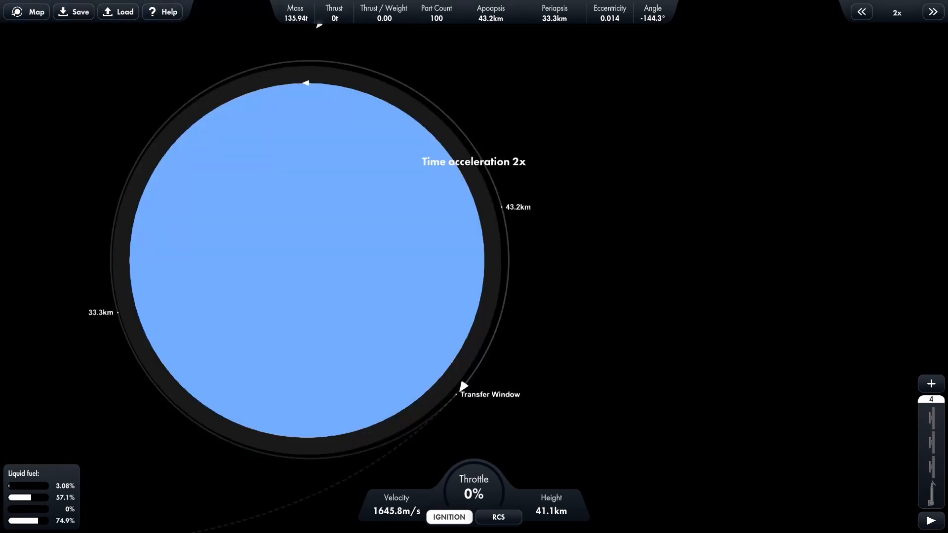
{"action": "left_click", "coordinate": [934, 11]}
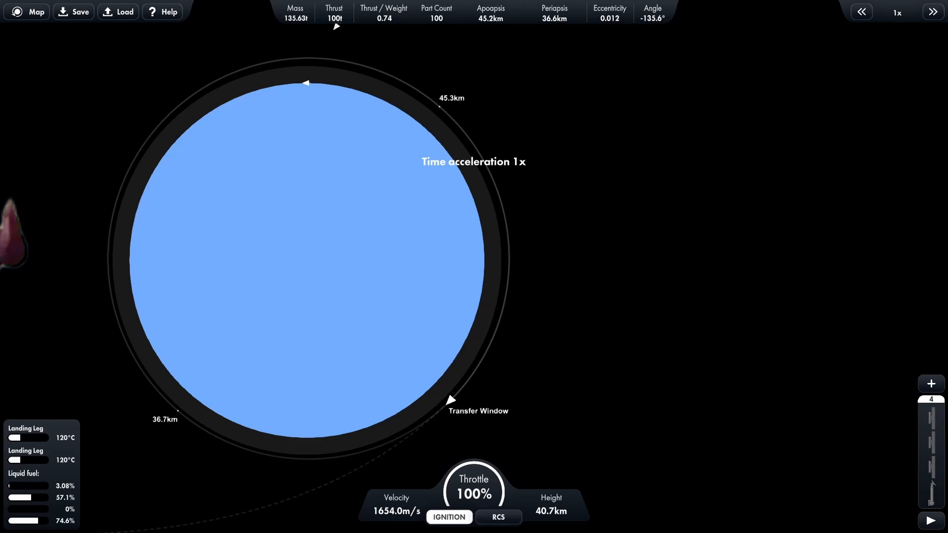
{"action": "left_click", "coordinate": [933, 12]}
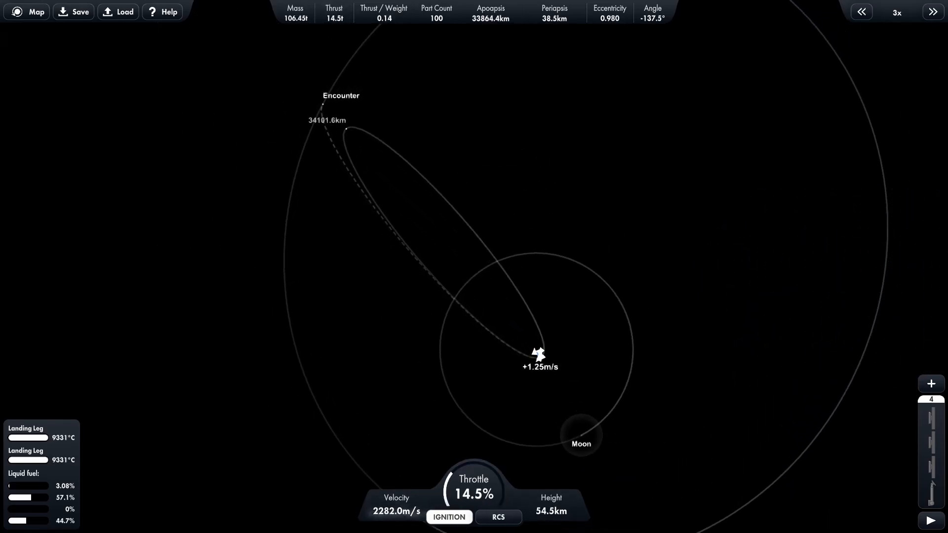
{"action": "left_click", "coordinate": [498, 517]}
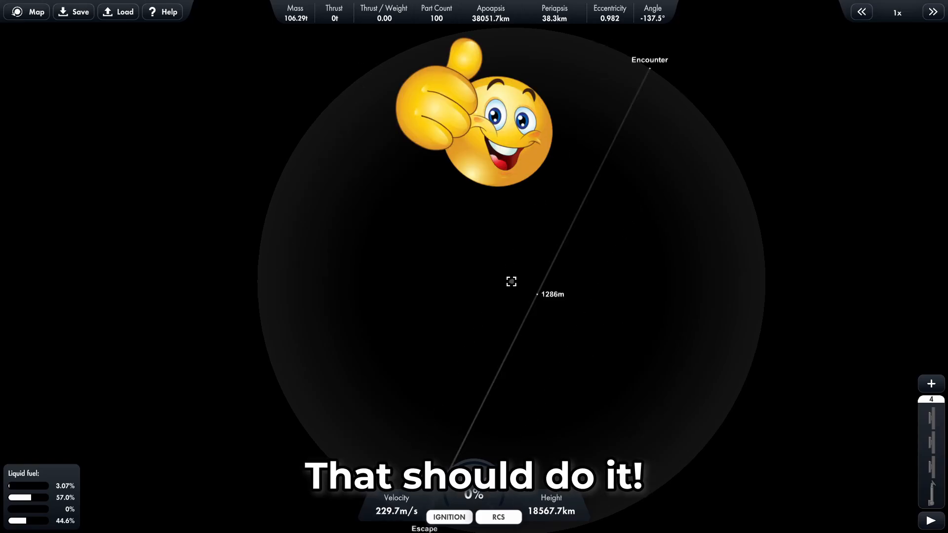
- Lower the encounter periapsis to about 1286 m and coast toward the target under warp
{"action": "left_click", "coordinate": [935, 12]}
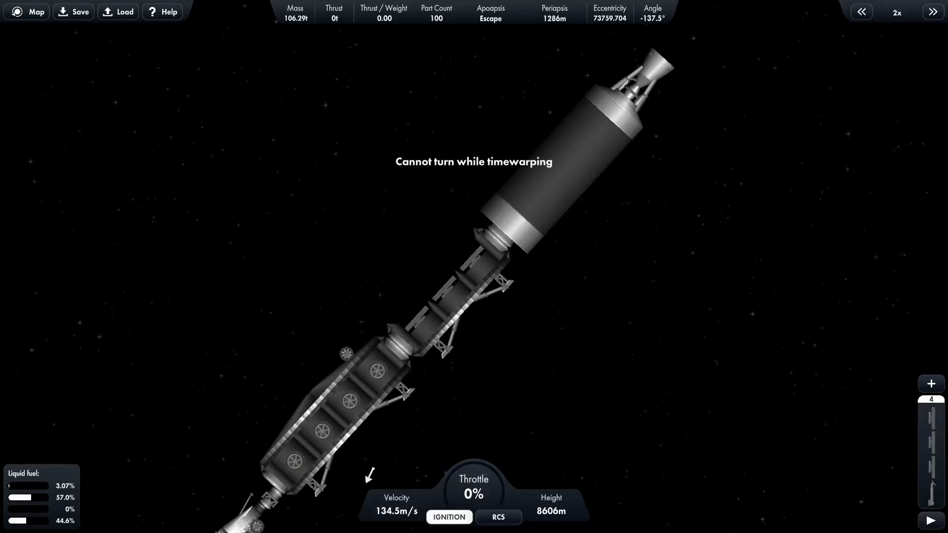
{"action": "left_click", "coordinate": [932, 12]}
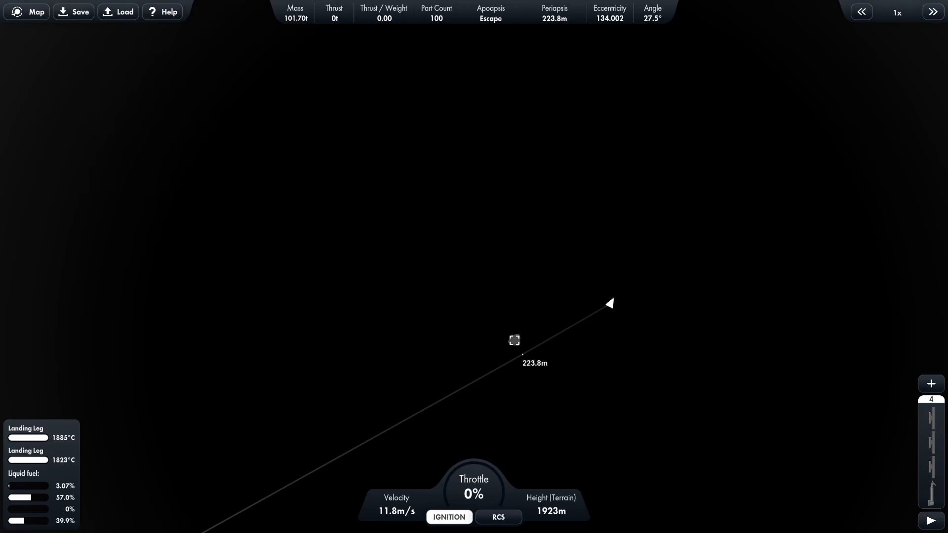
- Drop time warp from 25x to 1x near the asteroid, leaving the craft about 190 m up
{"action": "left_click", "coordinate": [935, 12]}
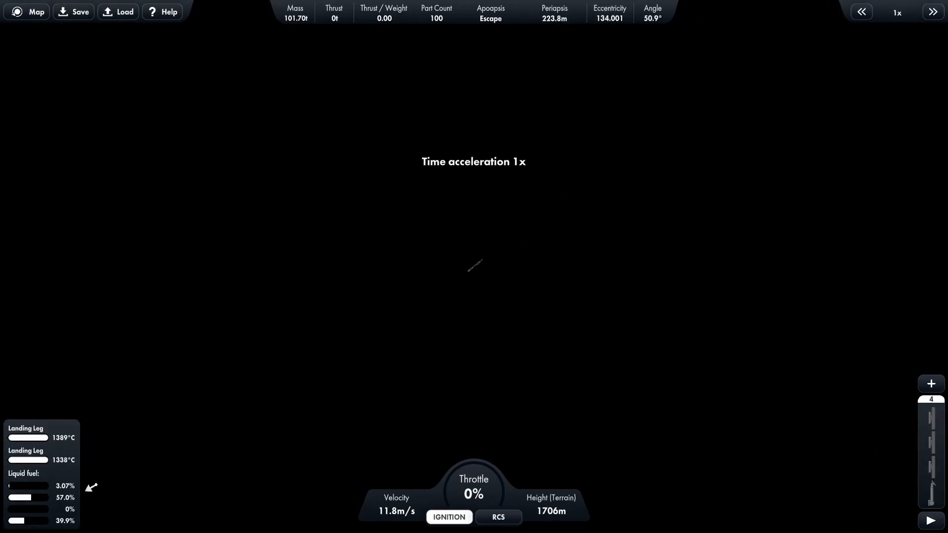
{"action": "left_click", "coordinate": [935, 12]}
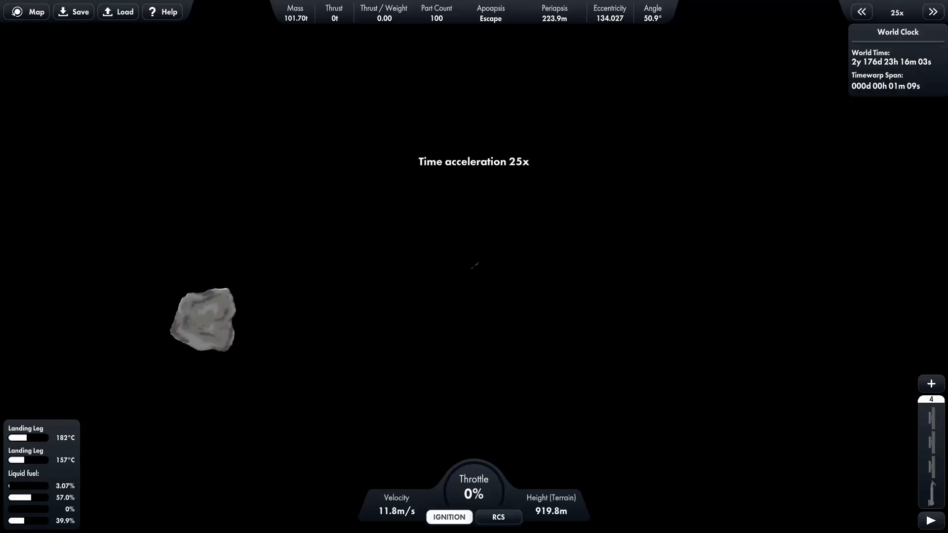
{"action": "left_click", "coordinate": [863, 12]}
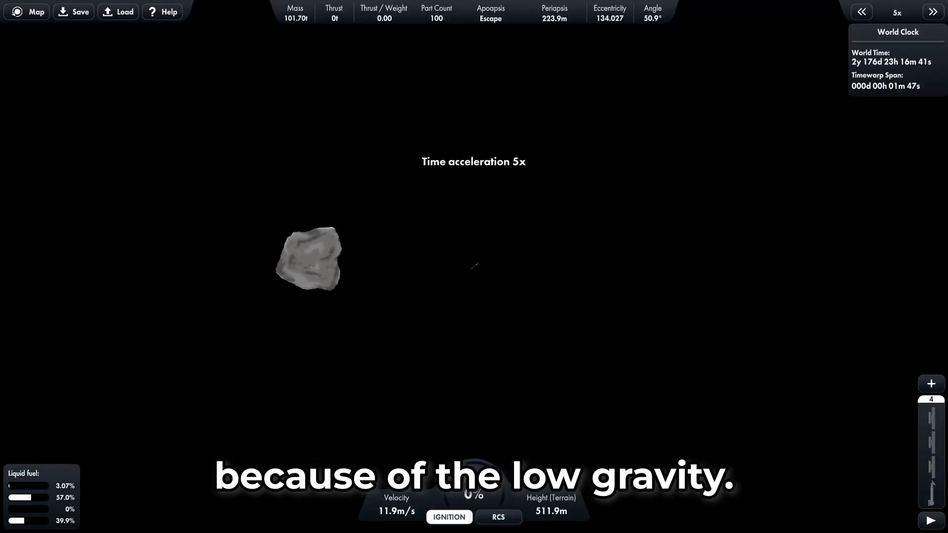
{"action": "left_click", "coordinate": [861, 12]}
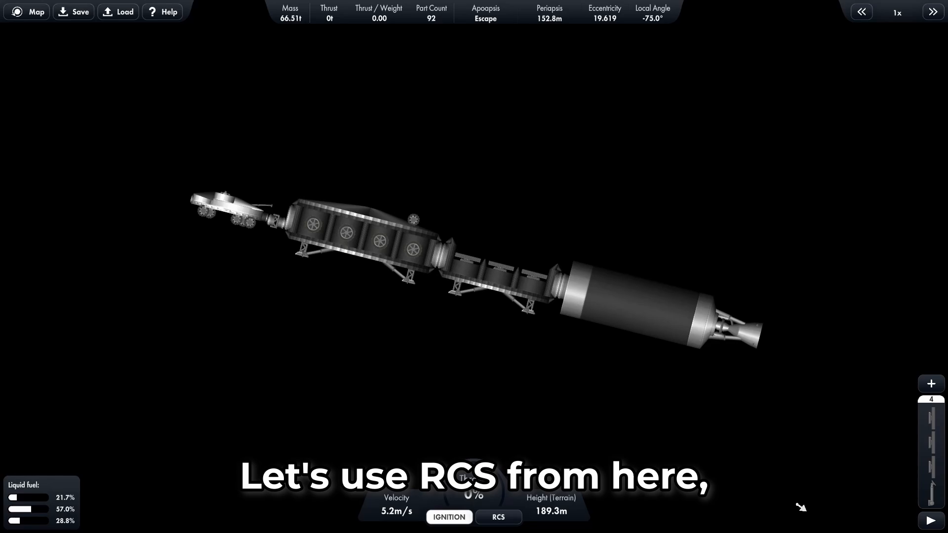
- Descend on RCS thrusters, slowing time to 1x for a gentle touchdown on the asteroid
{"action": "left_click", "coordinate": [498, 518]}
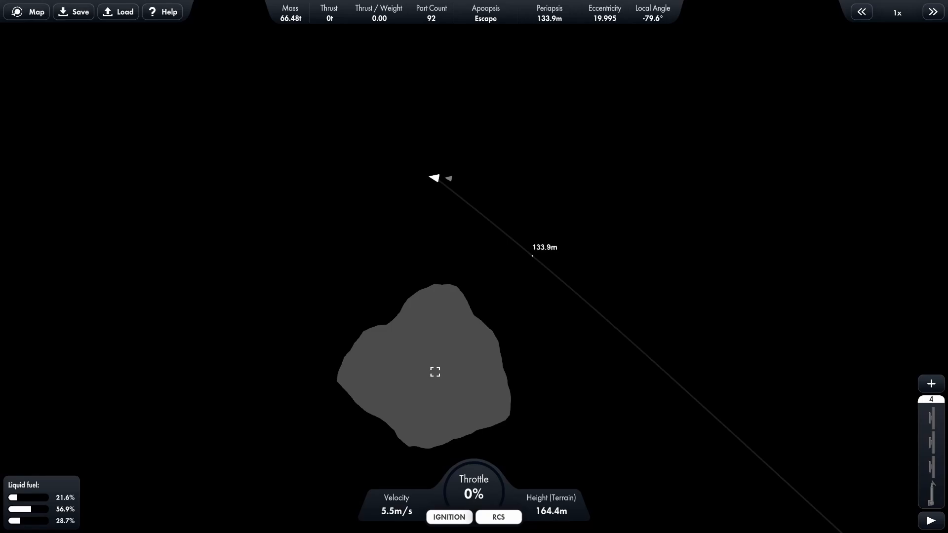
{"action": "left_click", "coordinate": [933, 13]}
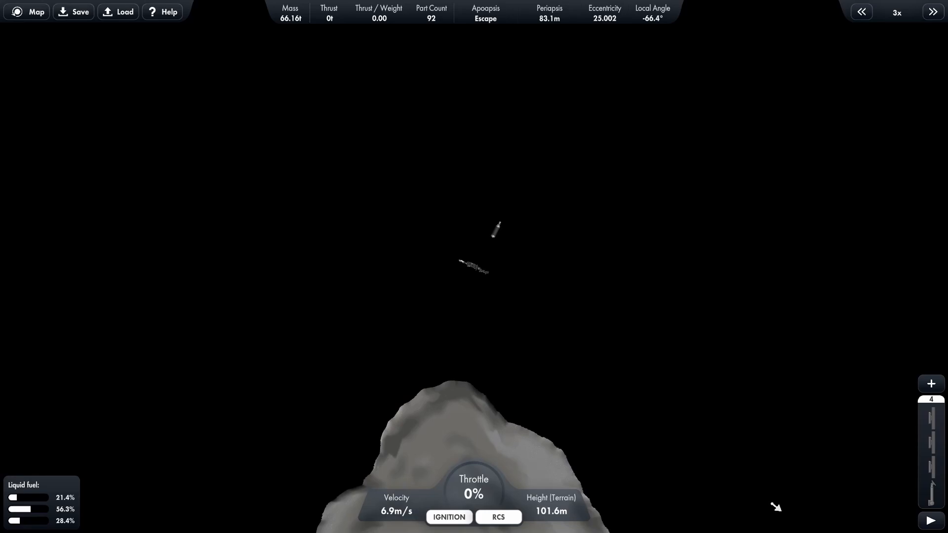
{"action": "left_click", "coordinate": [936, 12]}
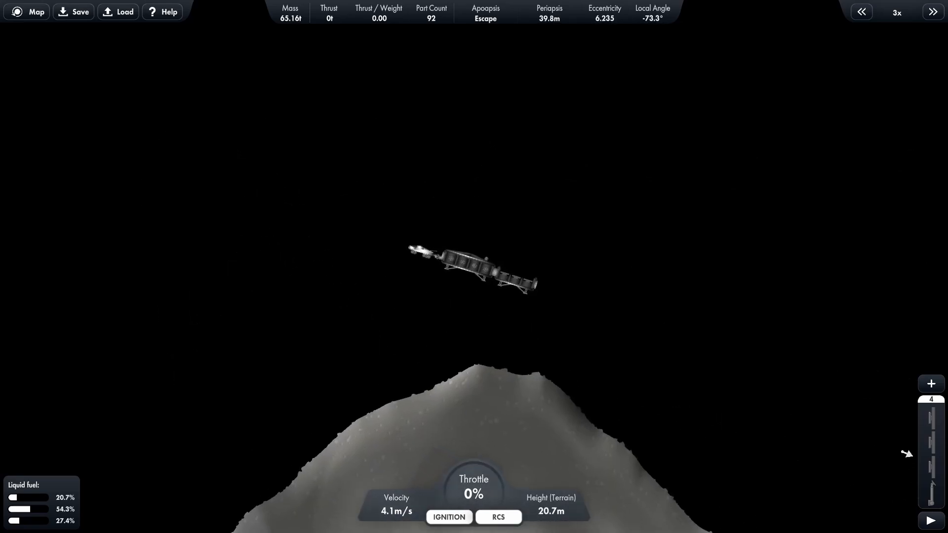
{"action": "left_click", "coordinate": [861, 12]}
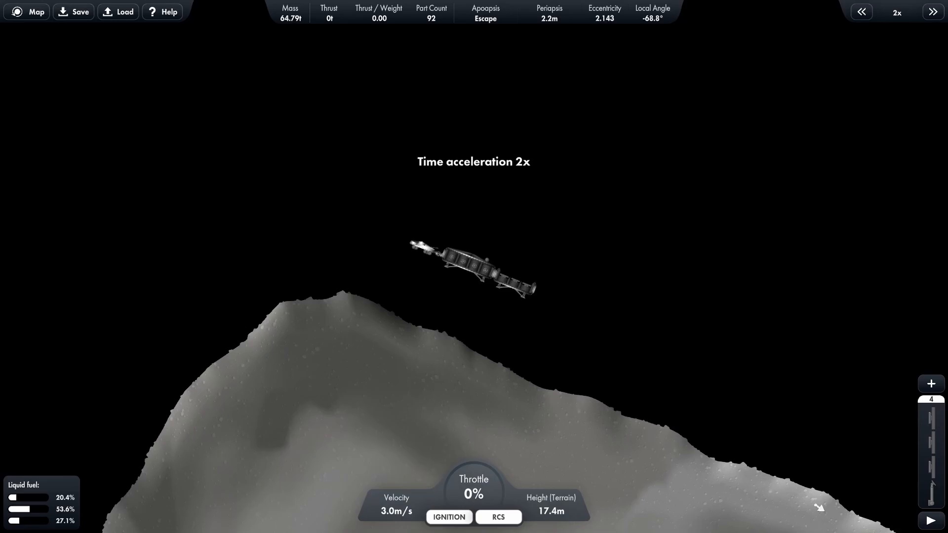
{"action": "left_click", "coordinate": [862, 12]}
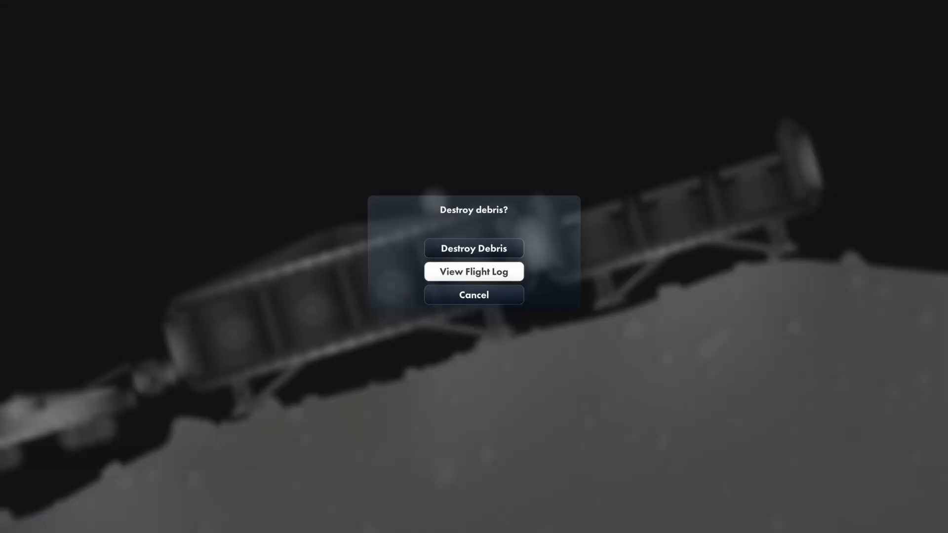
- Destroy the leftover debris and switch control to the released rover beside the base
{"action": "left_click", "coordinate": [474, 294]}
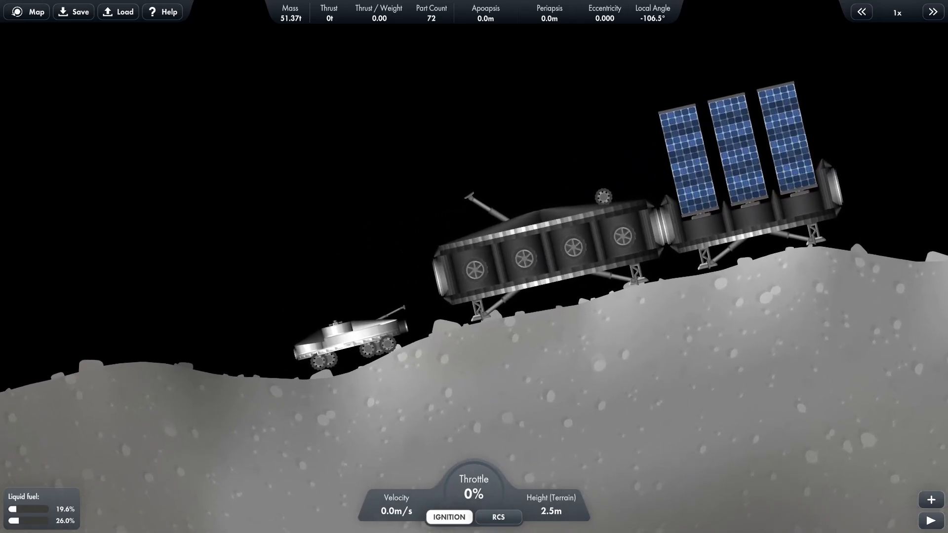
{"action": "left_click", "coordinate": [343, 339]}
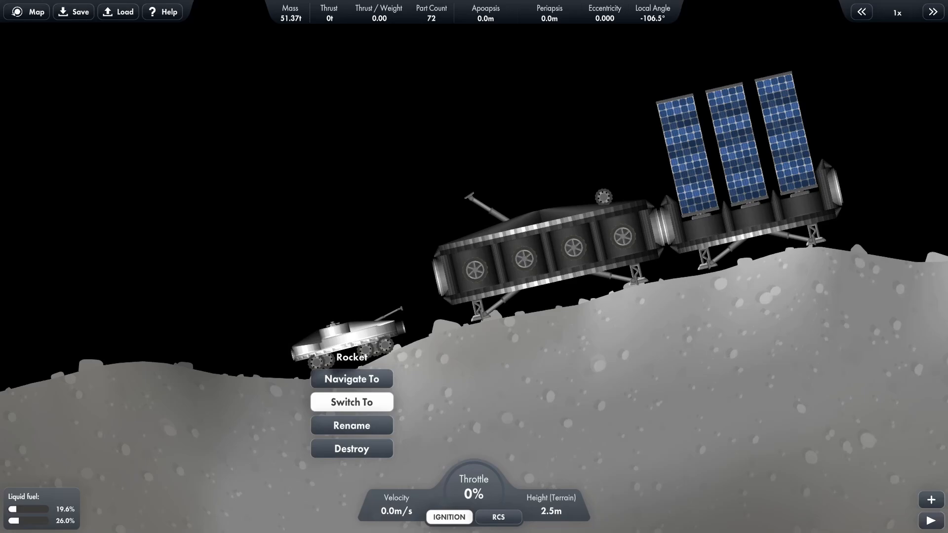
{"action": "left_click", "coordinate": [352, 402]}
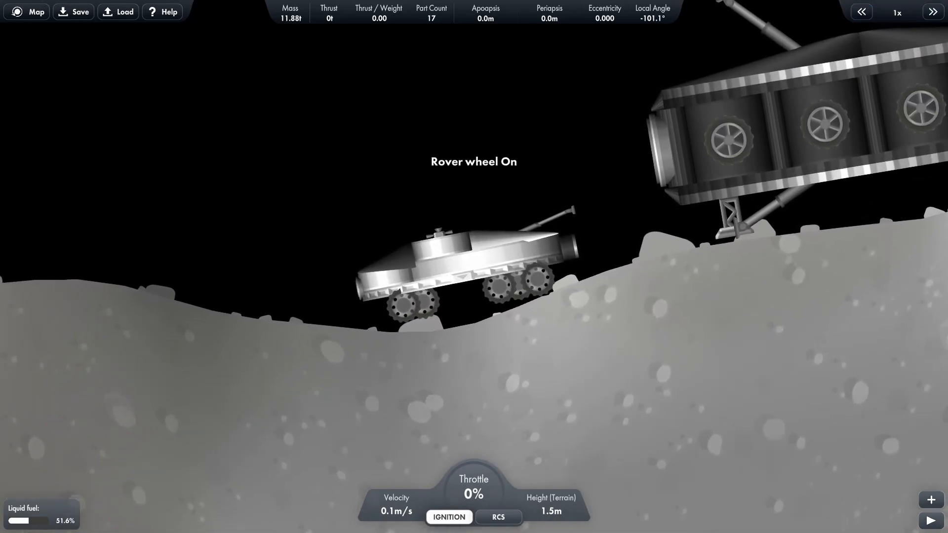
- Turn the rover's wheels on and drive away from the base at 3x time warp
{"action": "left_click", "coordinate": [498, 518]}
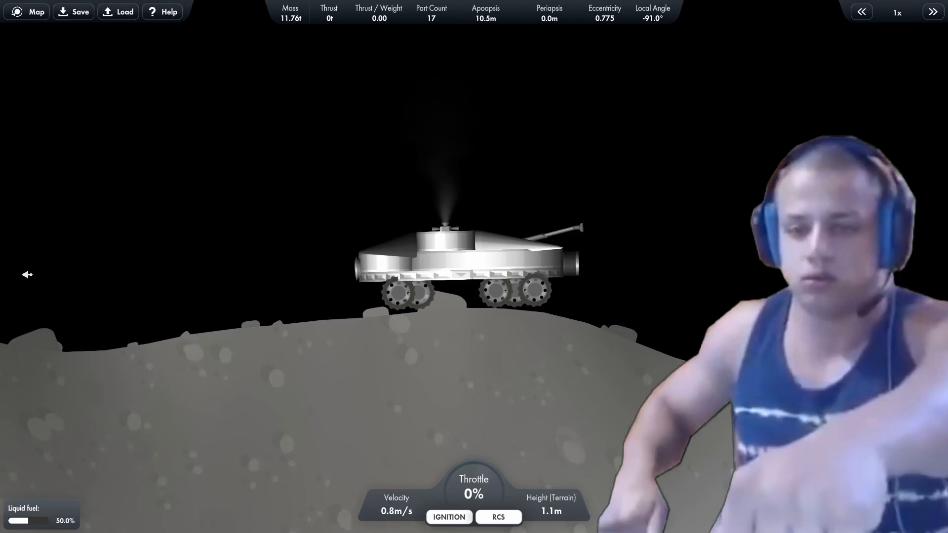
{"action": "left_click", "coordinate": [450, 518]}
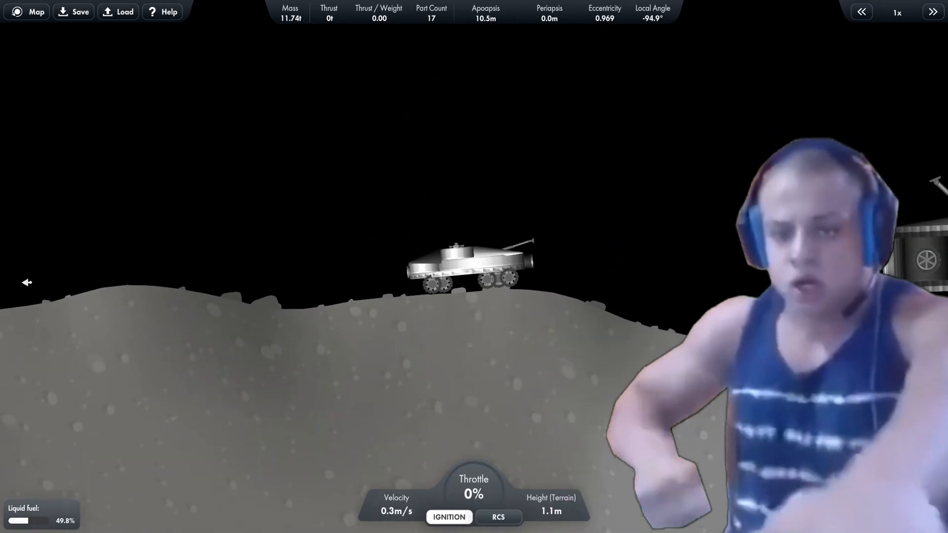
{"action": "left_click", "coordinate": [932, 13]}
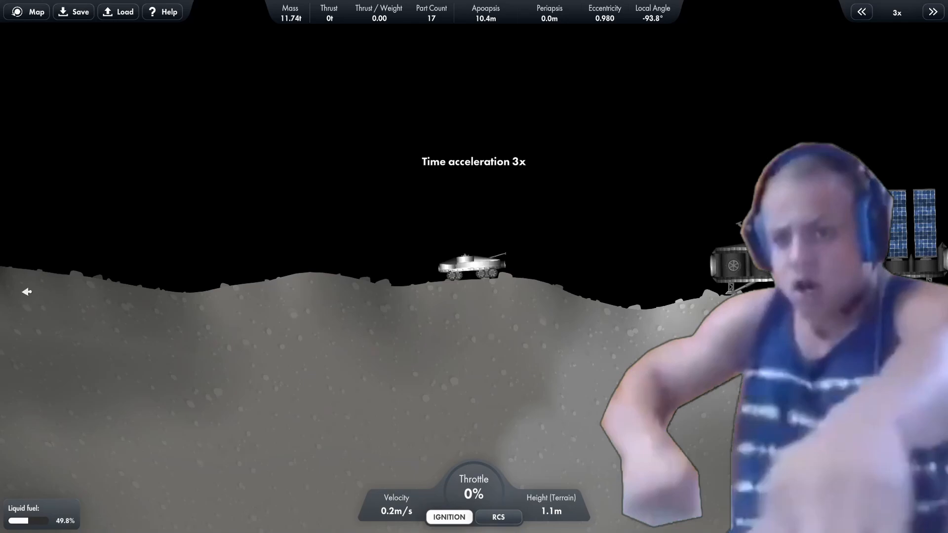